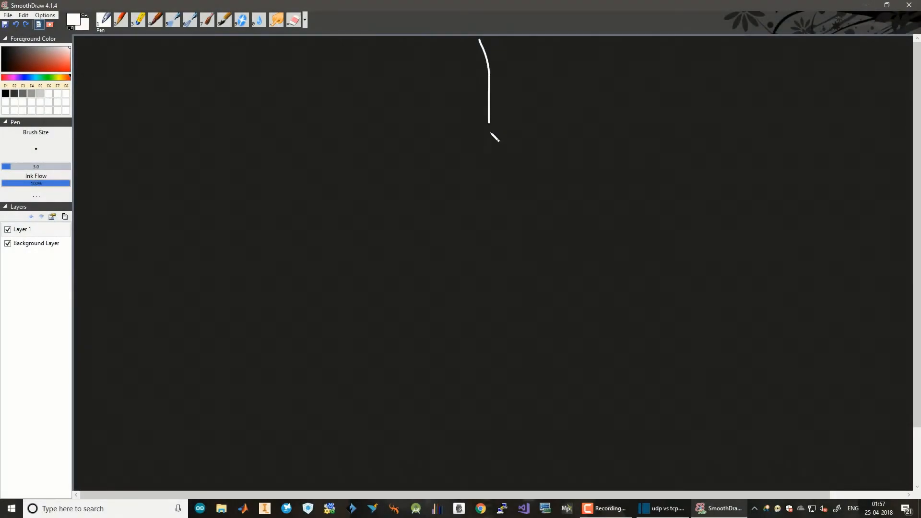
# Draw a white vertical divider and handwrite the UDP and TCP column headings.
pyautogui.moveTo(489, 122); pyautogui.dragTo(489, 454)
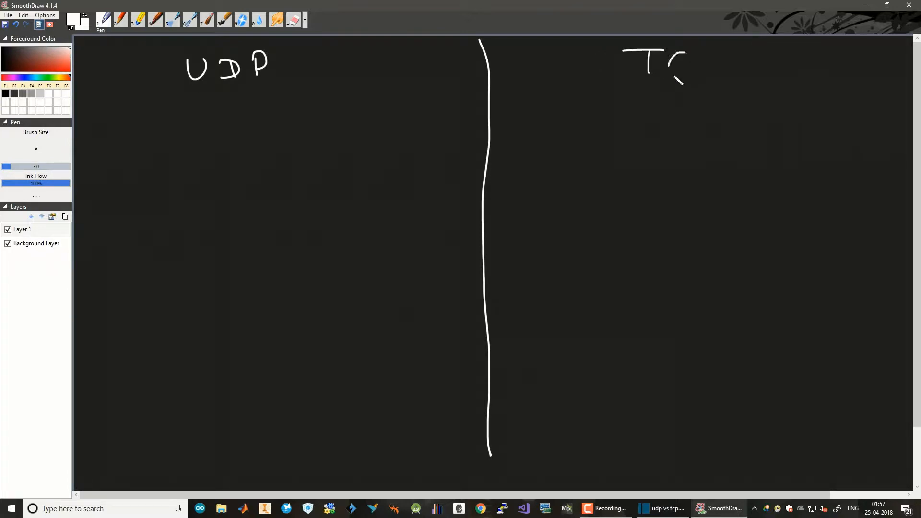
pyautogui.moveTo(670, 76); pyautogui.dragTo(714, 52)
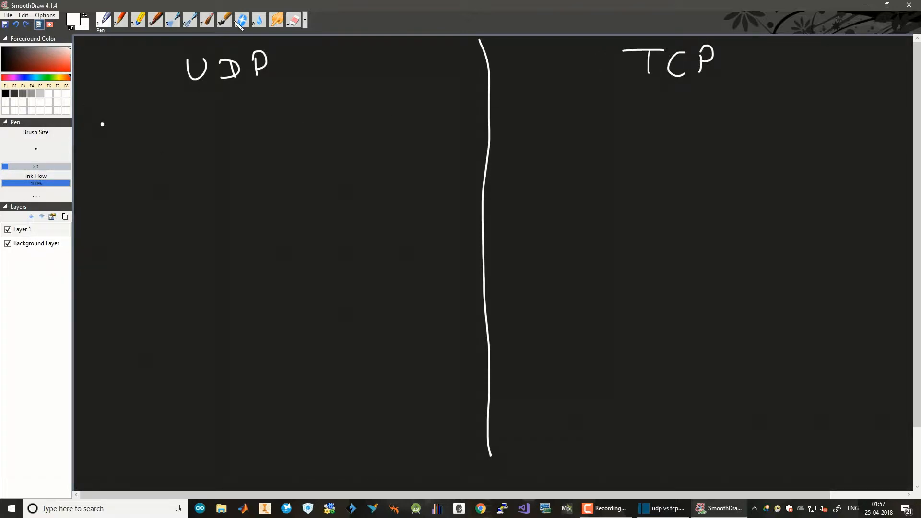
# Handwrite UDP's first bullet: 'Packet is small'.
pyautogui.moveTo(138, 109); pyautogui.dragTo(149, 141)
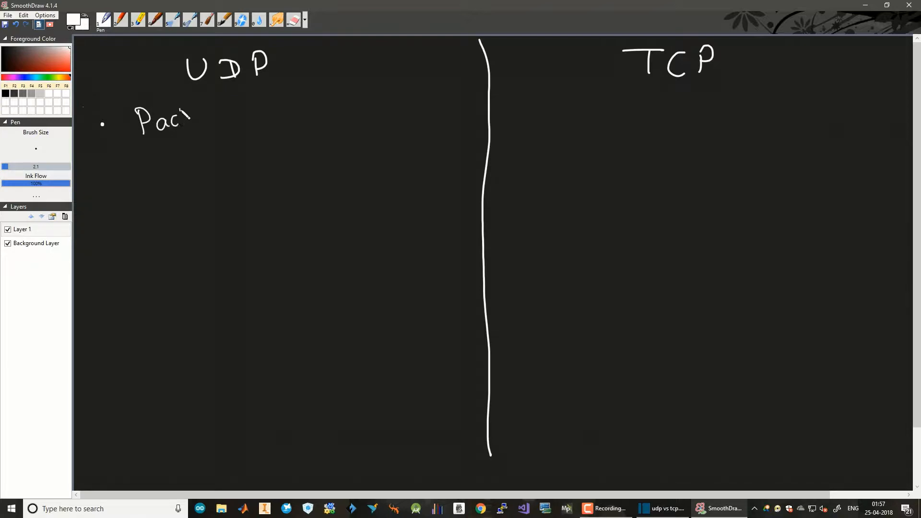
pyautogui.moveTo(188, 117); pyautogui.dragTo(247, 118)
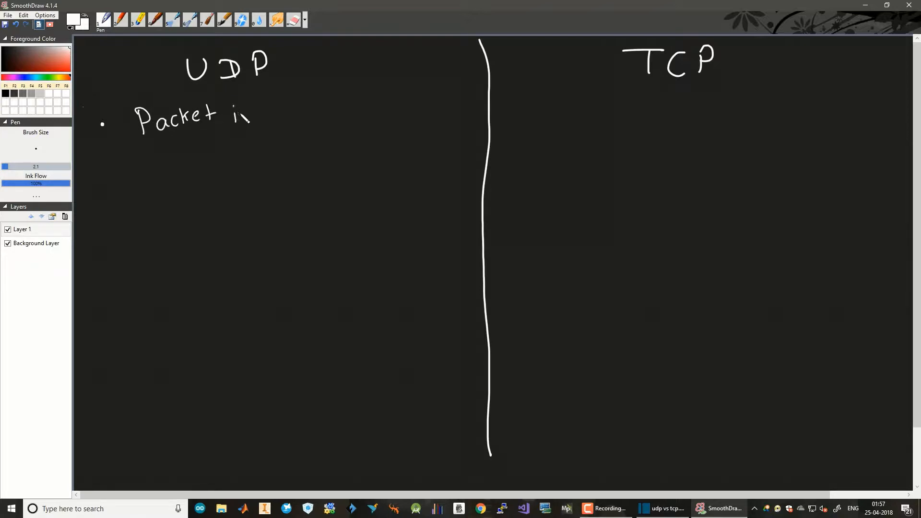
pyautogui.moveTo(256, 115); pyautogui.dragTo(315, 115)
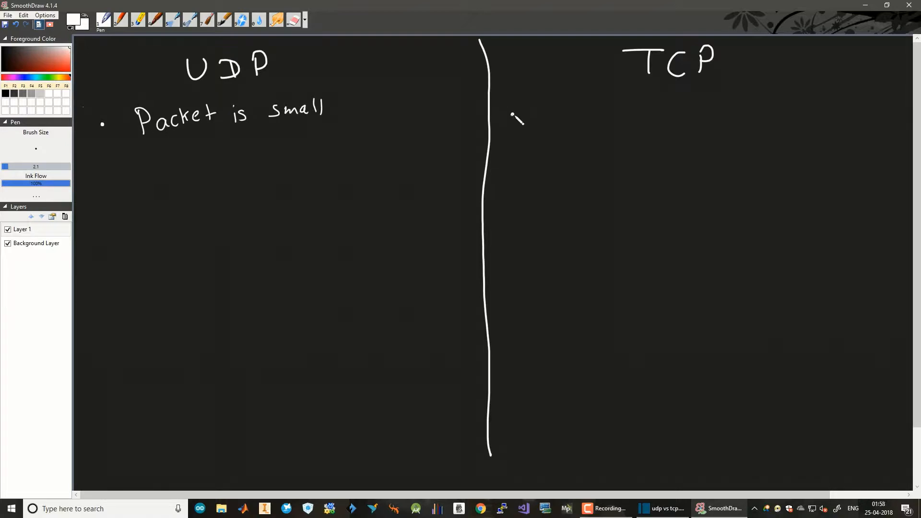
# Write TCP's 'Packet size is big', then add '(8 bytes)' and '(20 bytes)' to each.
pyautogui.moveTo(529, 123); pyautogui.dragTo(540, 103)
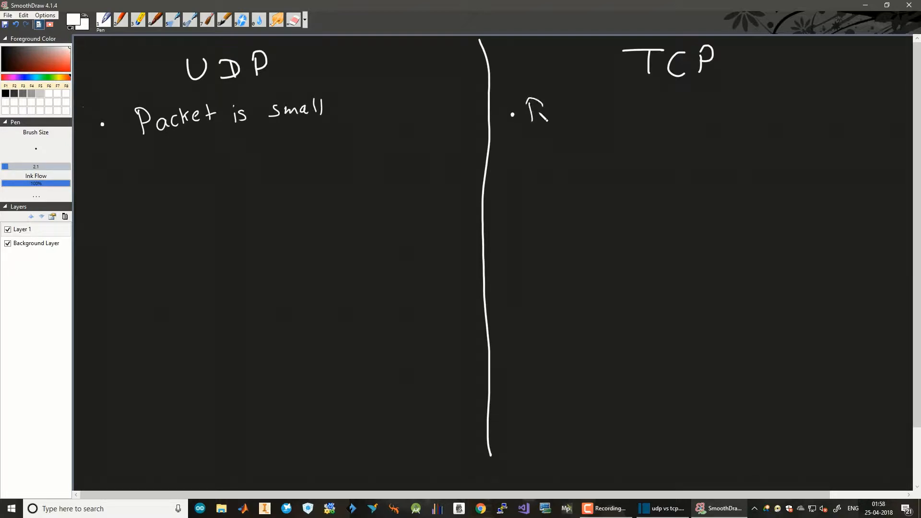
pyautogui.moveTo(523, 117); pyautogui.dragTo(599, 106)
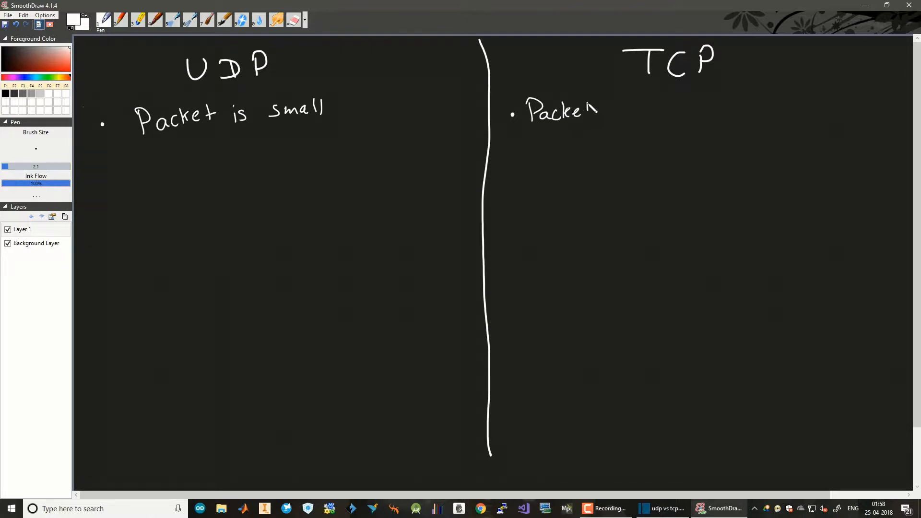
pyautogui.moveTo(591, 112); pyautogui.dragTo(650, 120)
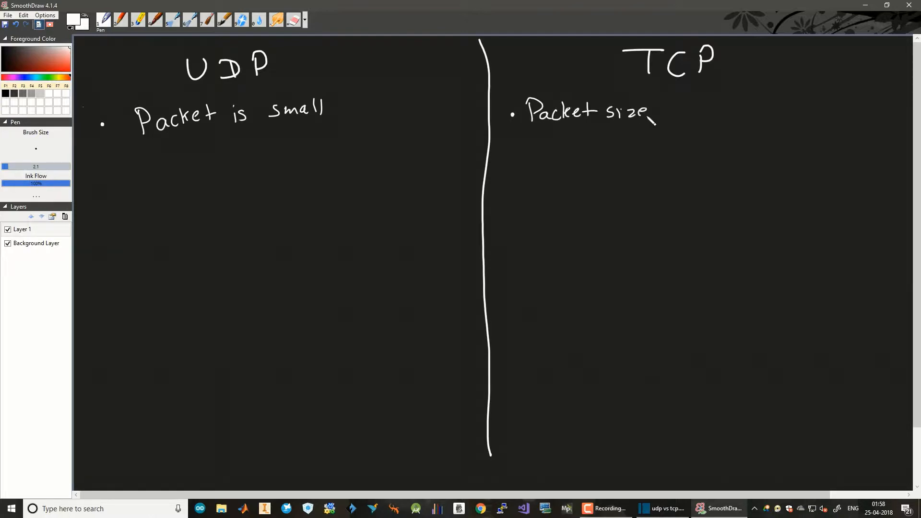
pyautogui.moveTo(664, 109); pyautogui.dragTo(731, 109)
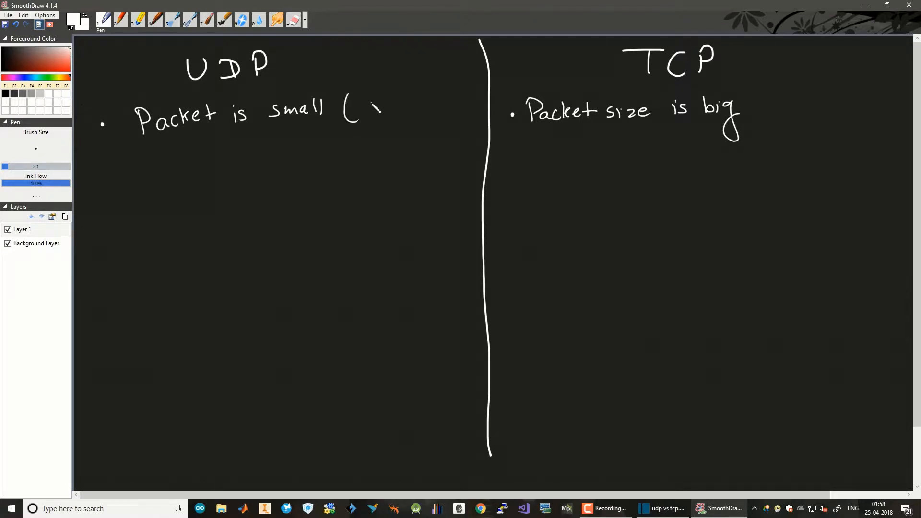
pyautogui.moveTo(364, 112); pyautogui.dragTo(417, 124)
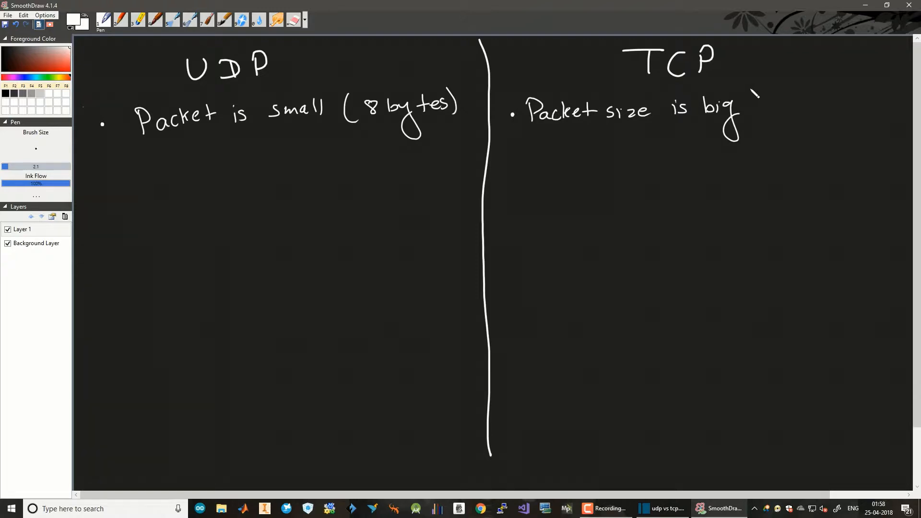
pyautogui.moveTo(746, 105); pyautogui.dragTo(819, 105)
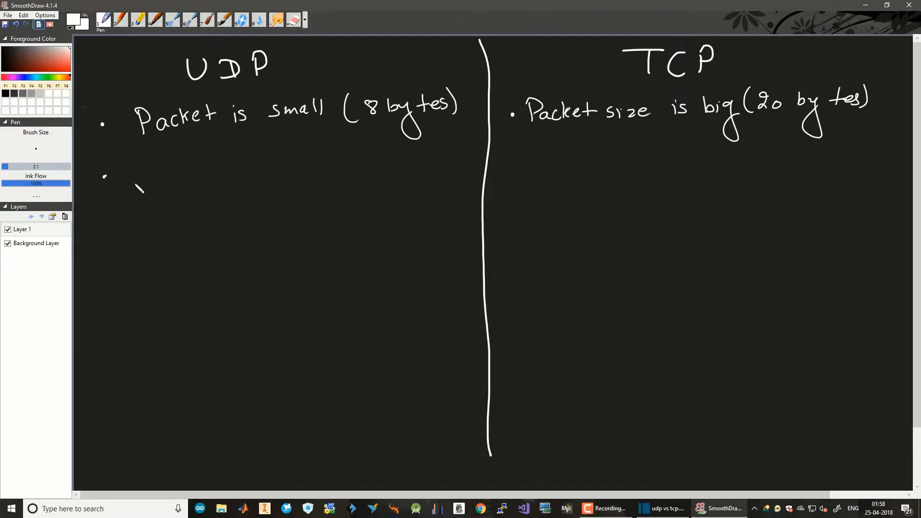
# Handwrite UDP's second bullet: 'Connection less.'.
pyautogui.moveTo(144, 162); pyautogui.dragTo(138, 188)
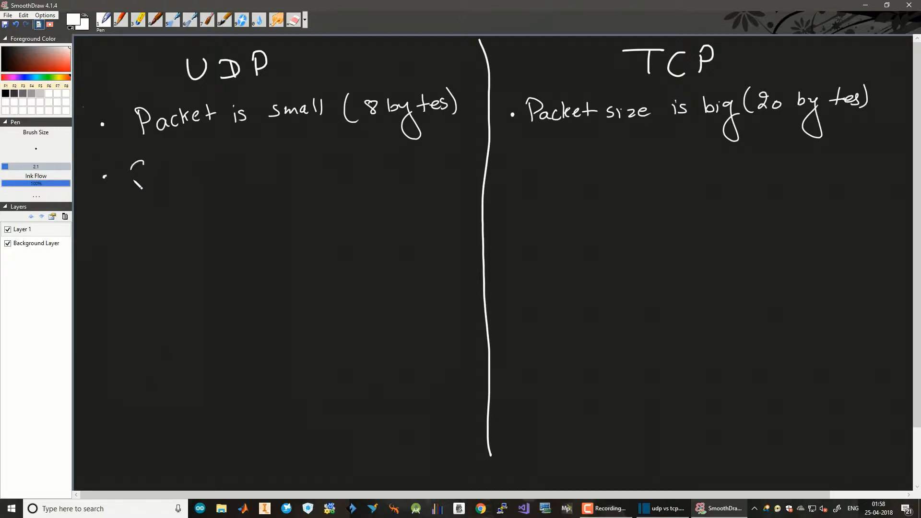
pyautogui.moveTo(129, 176); pyautogui.dragTo(212, 176)
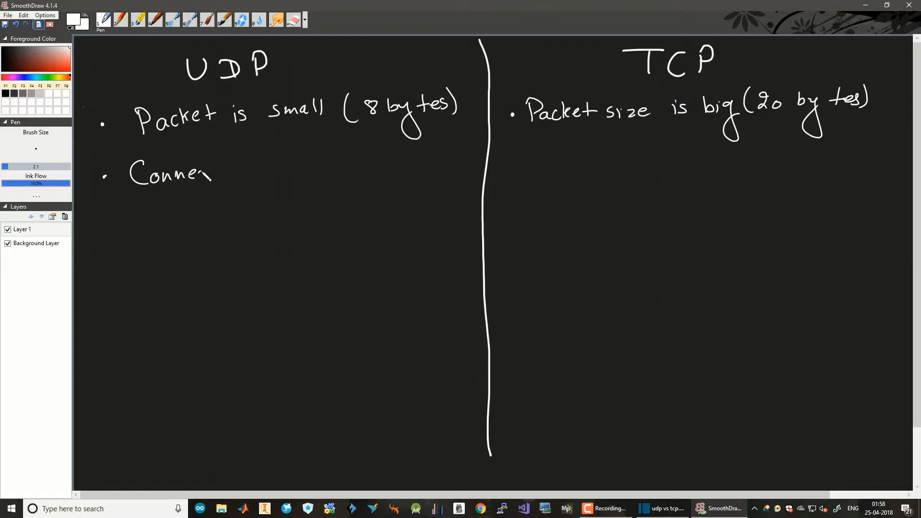
pyautogui.moveTo(211, 173); pyautogui.dragTo(270, 176)
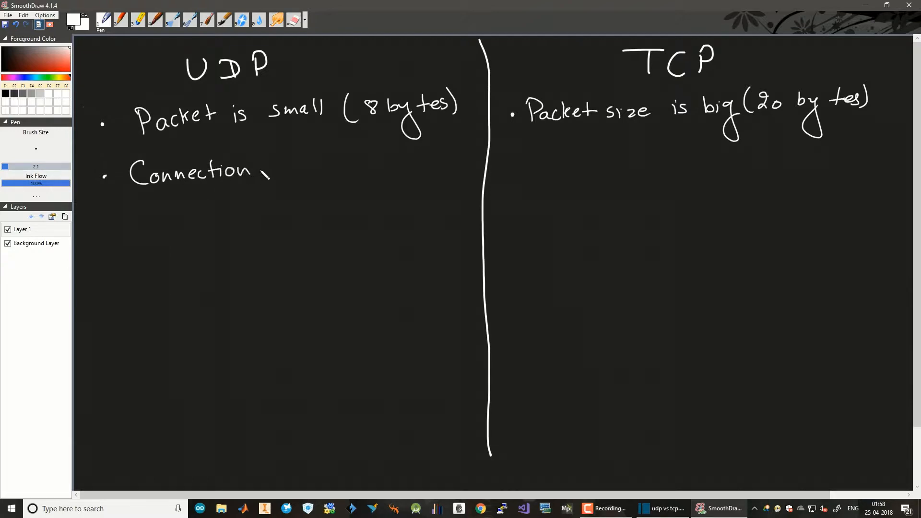
pyautogui.moveTo(259, 164); pyautogui.dragTo(299, 170)
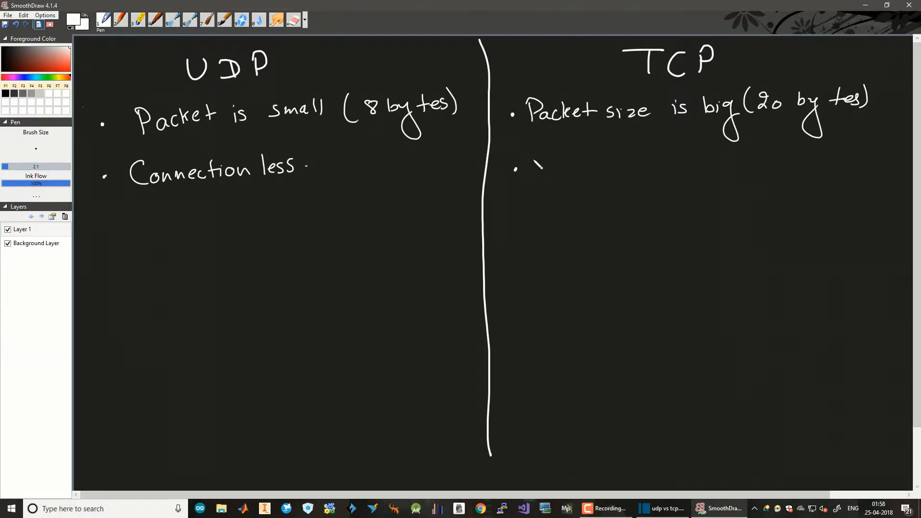
# Write TCP's second bullet: 'Needs Connection'.
pyautogui.moveTo(532, 182); pyautogui.dragTo(593, 168)
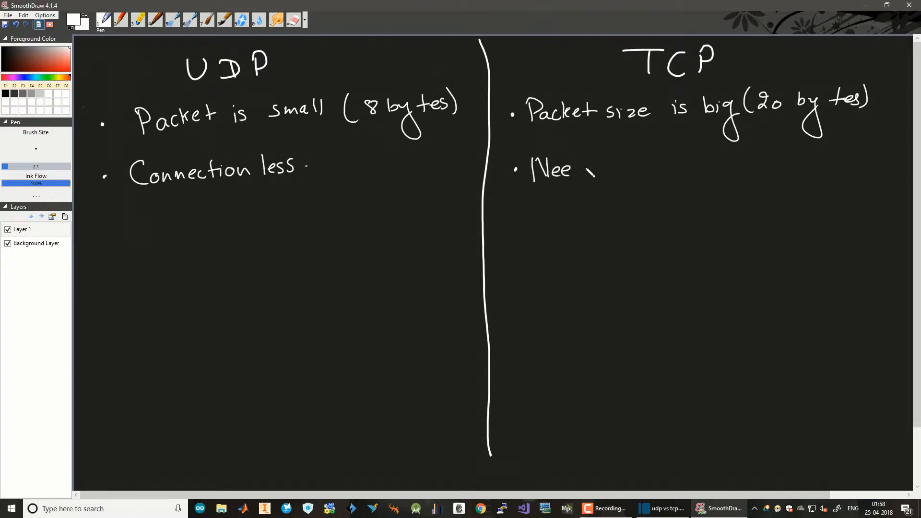
pyautogui.moveTo(570, 167); pyautogui.dragTo(676, 170)
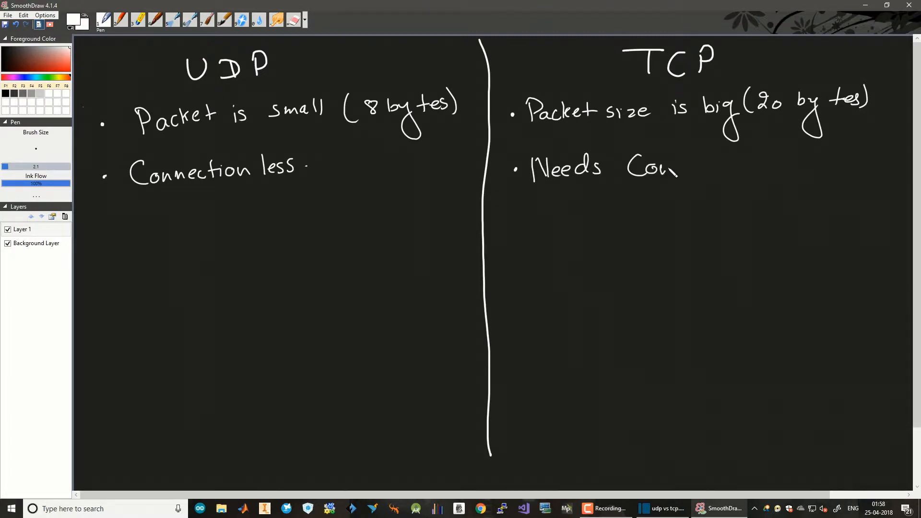
pyautogui.moveTo(676, 170); pyautogui.dragTo(746, 170)
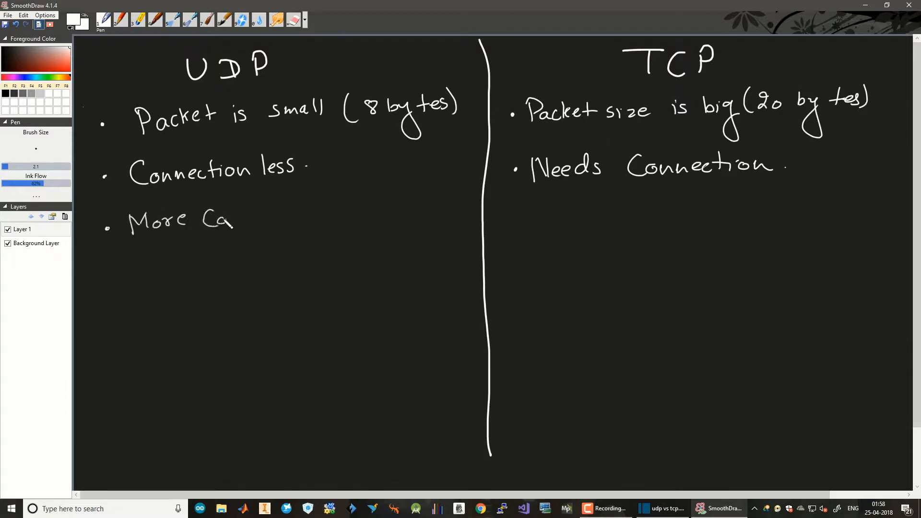
# Handwrite UDP's third bullet: 'More Control over data corruption'.
pyautogui.moveTo(235, 221); pyautogui.dragTo(291, 220)
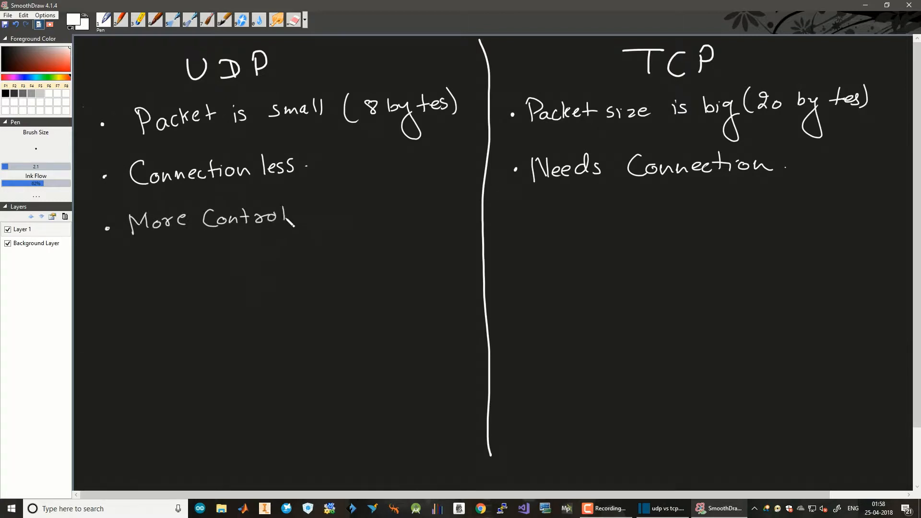
pyautogui.moveTo(306, 212); pyautogui.dragTo(349, 217)
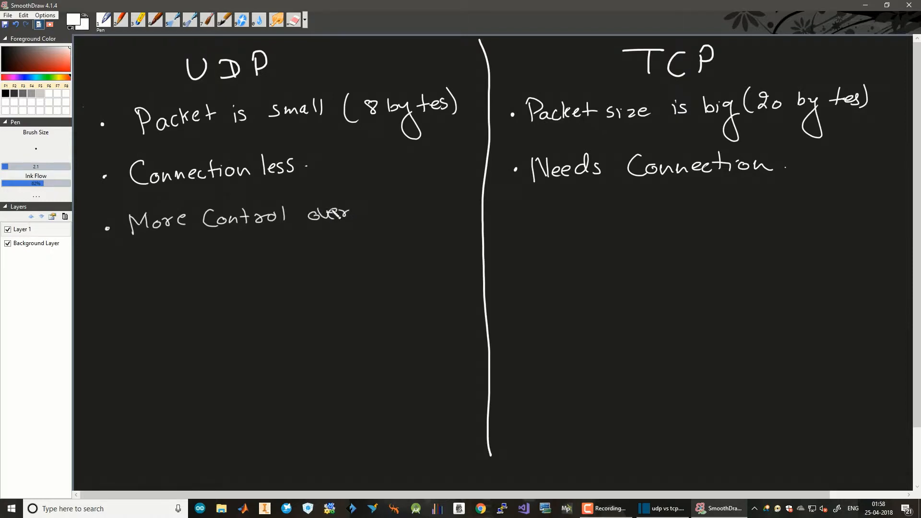
pyautogui.moveTo(374, 208); pyautogui.dragTo(414, 220)
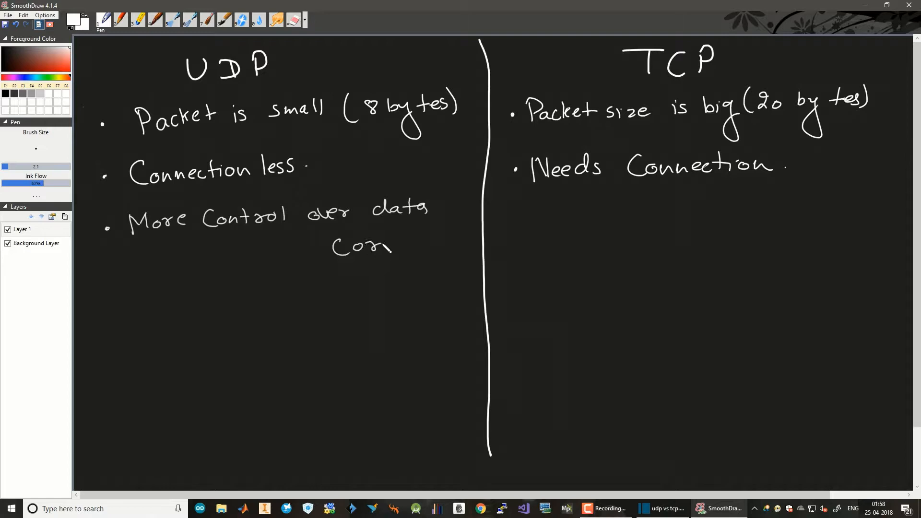
pyautogui.moveTo(390, 246); pyautogui.dragTo(443, 240)
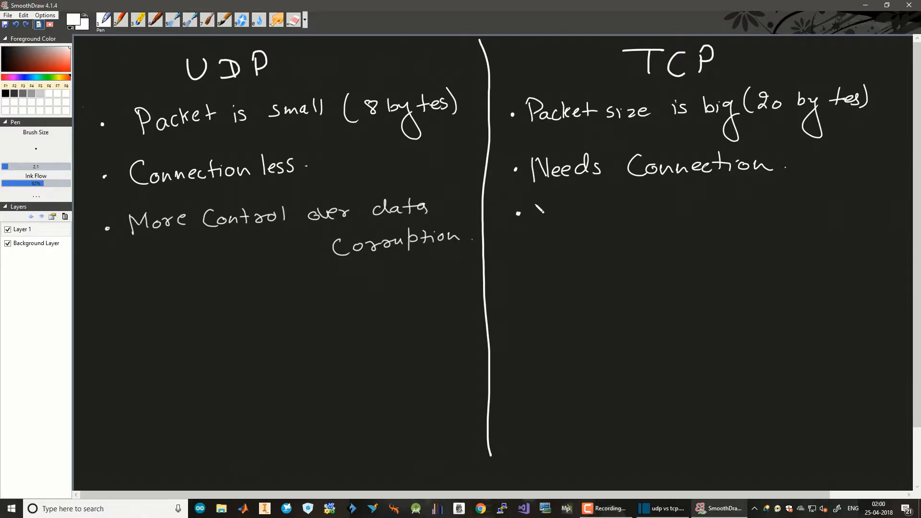
# Write TCP's third bullet: 'Lesser control data corruption'.
pyautogui.moveTo(532, 220); pyautogui.dragTo(578, 211)
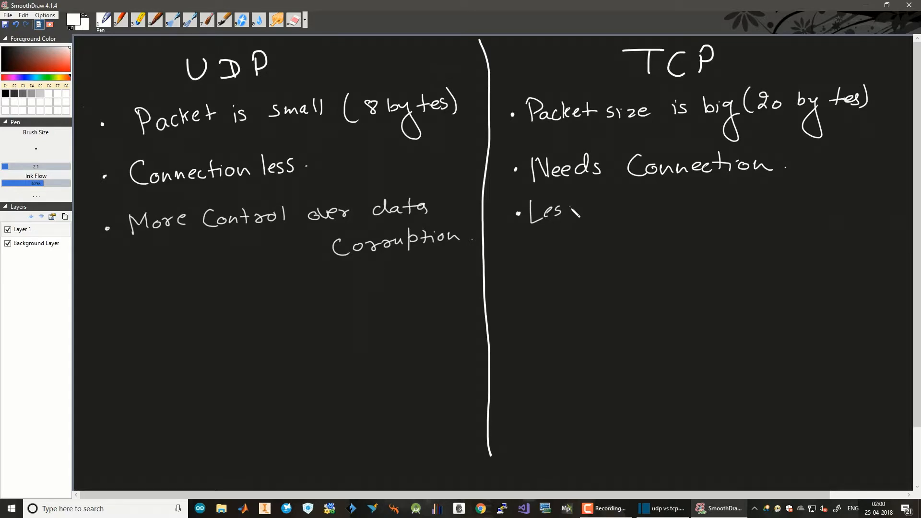
pyautogui.moveTo(570, 211); pyautogui.dragTo(646, 209)
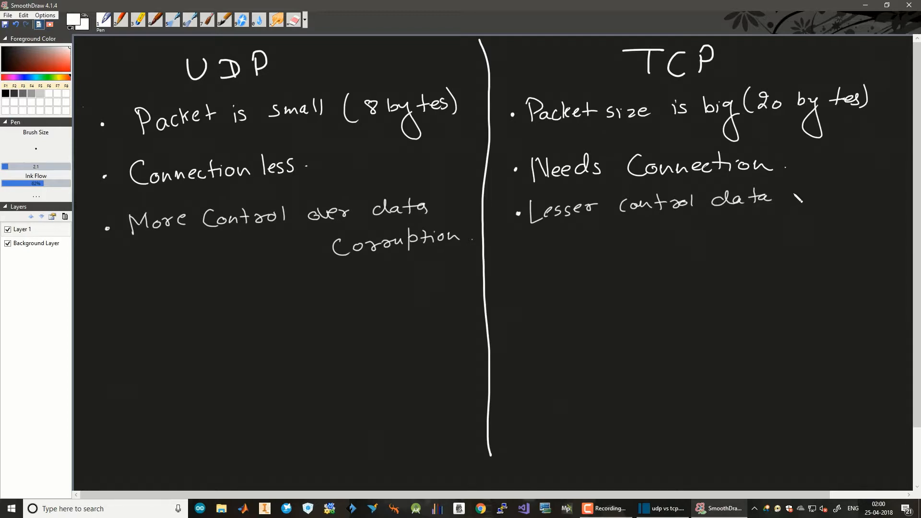
pyautogui.moveTo(787, 197); pyautogui.dragTo(857, 209)
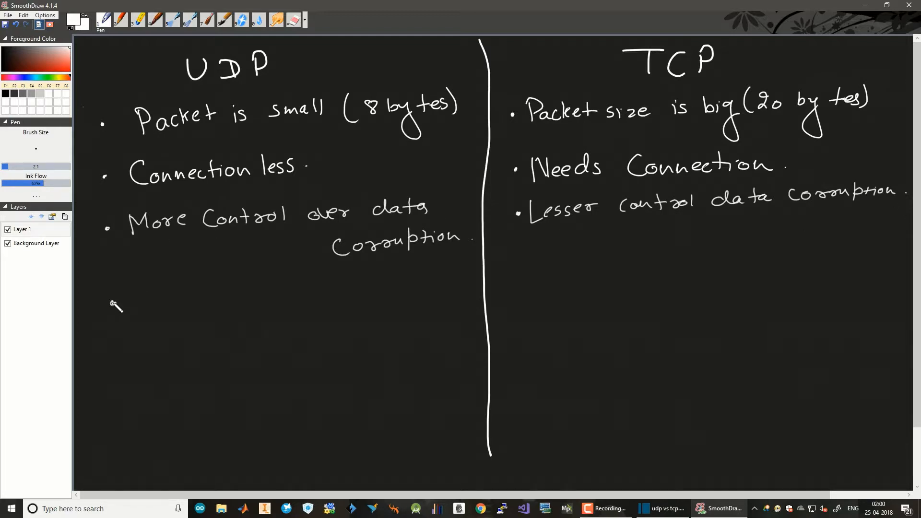
# Add UDP's fourth bullet: 'If data corrupted, Loss of data.'.
pyautogui.moveTo(123, 308); pyautogui.dragTo(155, 297)
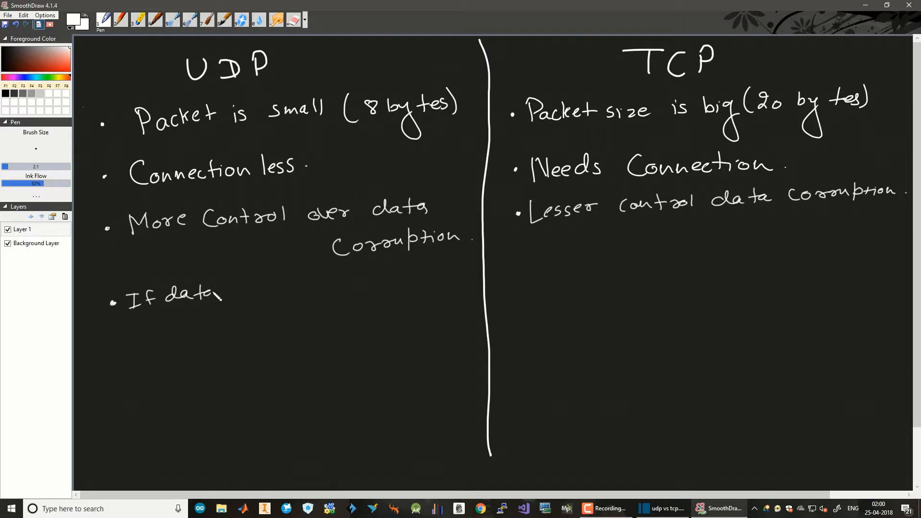
pyautogui.moveTo(223, 296); pyautogui.dragTo(282, 300)
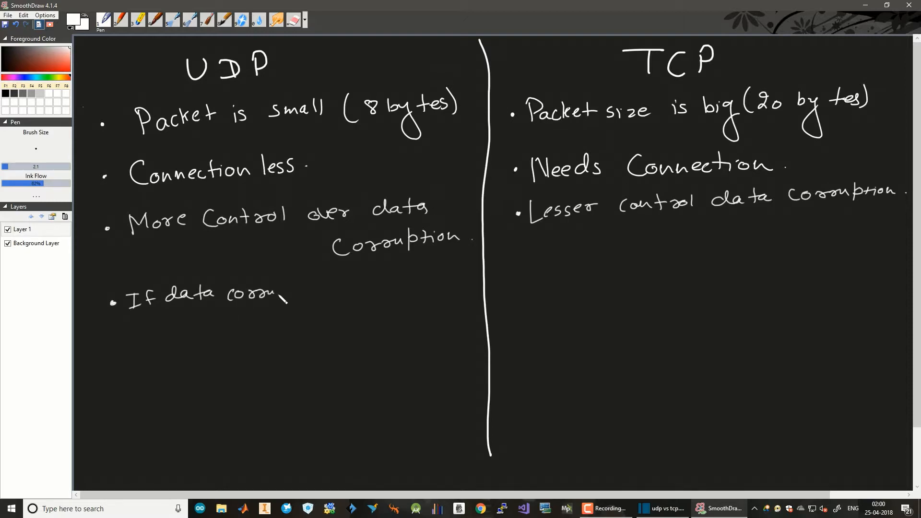
pyautogui.moveTo(279, 294); pyautogui.dragTo(332, 296)
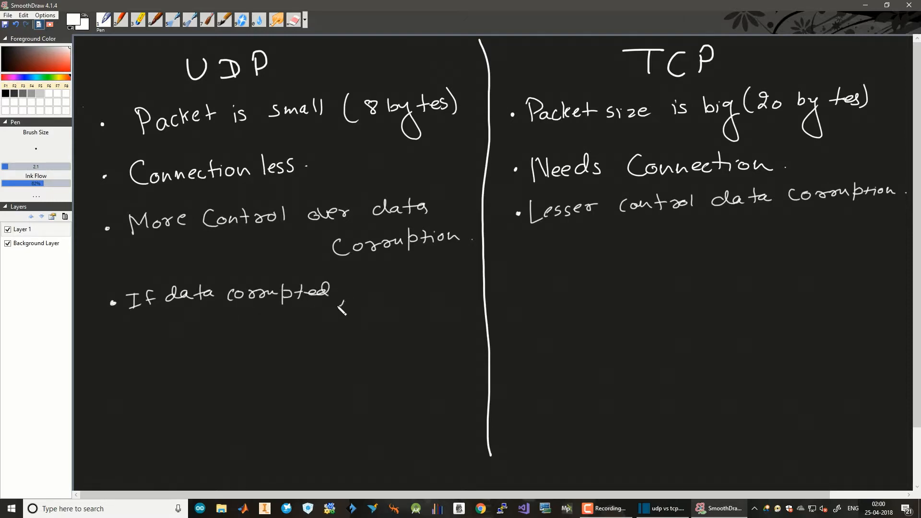
pyautogui.moveTo(353, 294); pyautogui.dragTo(399, 288)
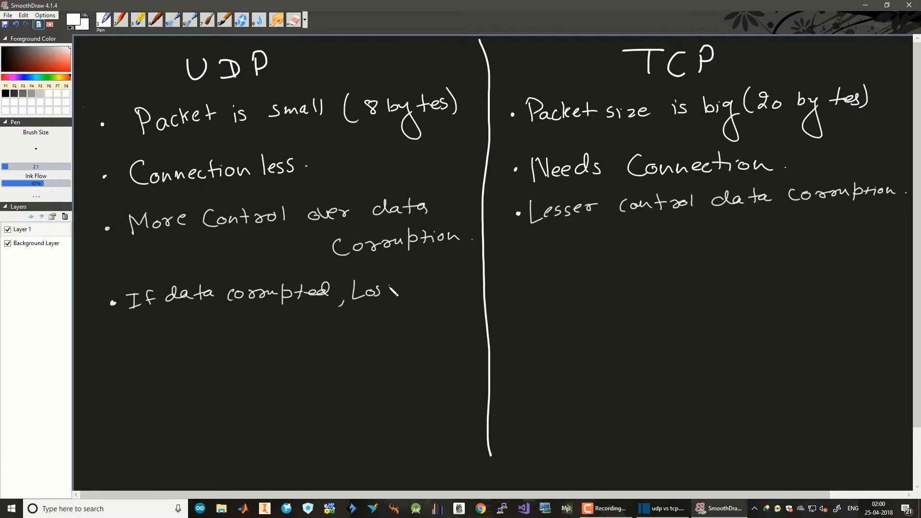
pyautogui.moveTo(387, 292); pyautogui.dragTo(449, 300)
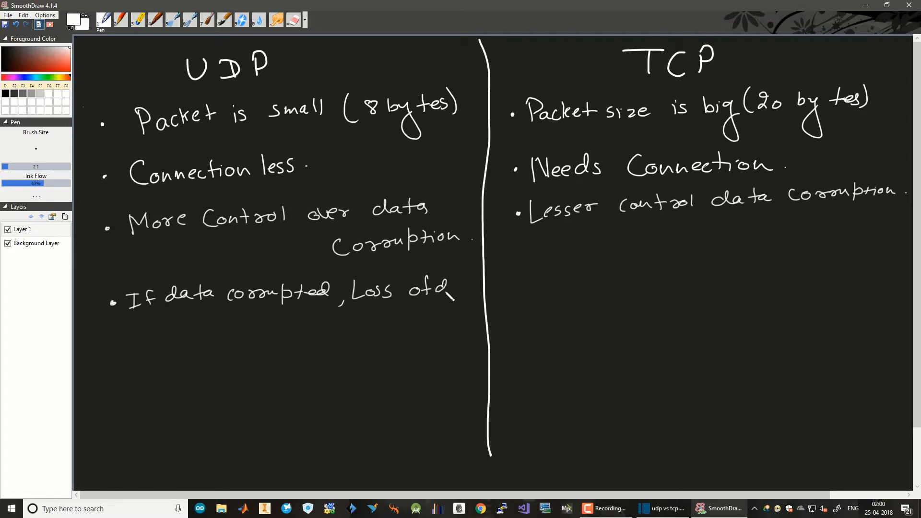
pyautogui.moveTo(446, 294); pyautogui.dragTo(529, 288)
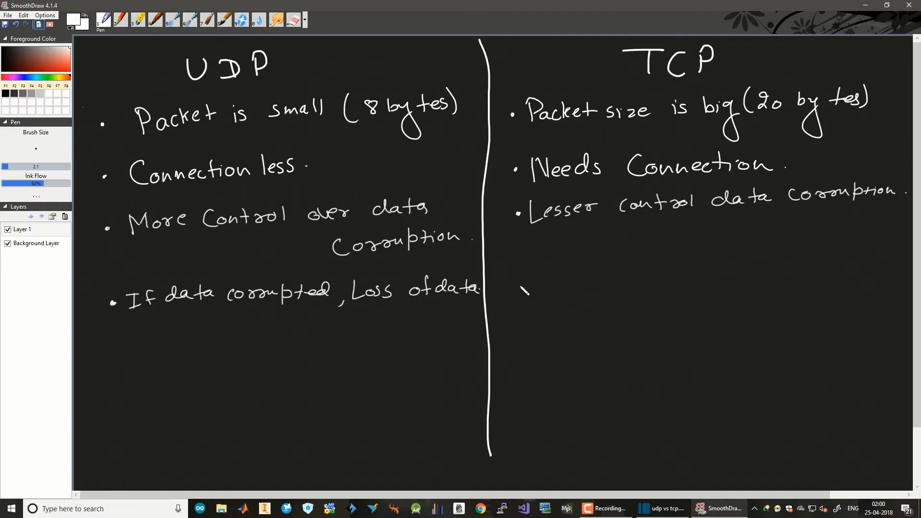
# Place a TCP bullet dot and handwrite 'Re transmission of data.'.
pyautogui.click(534, 288)
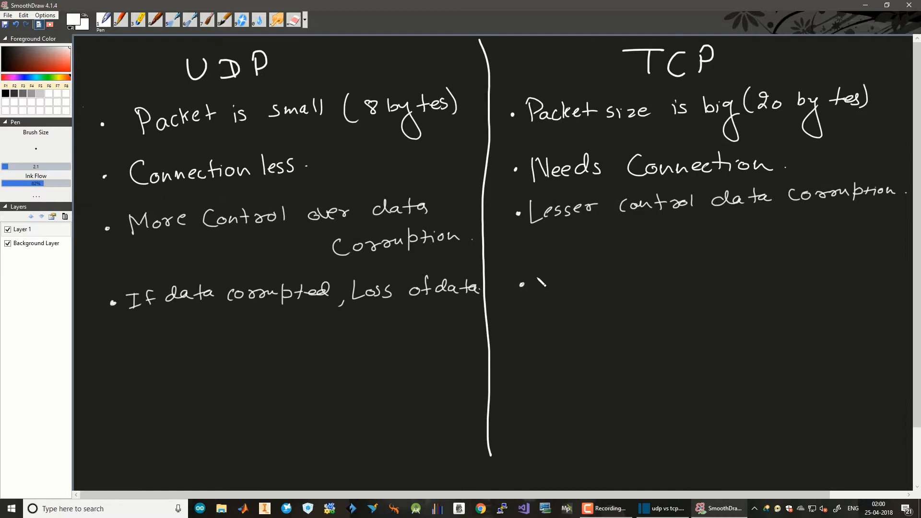
pyautogui.moveTo(546, 276); pyautogui.dragTo(540, 296)
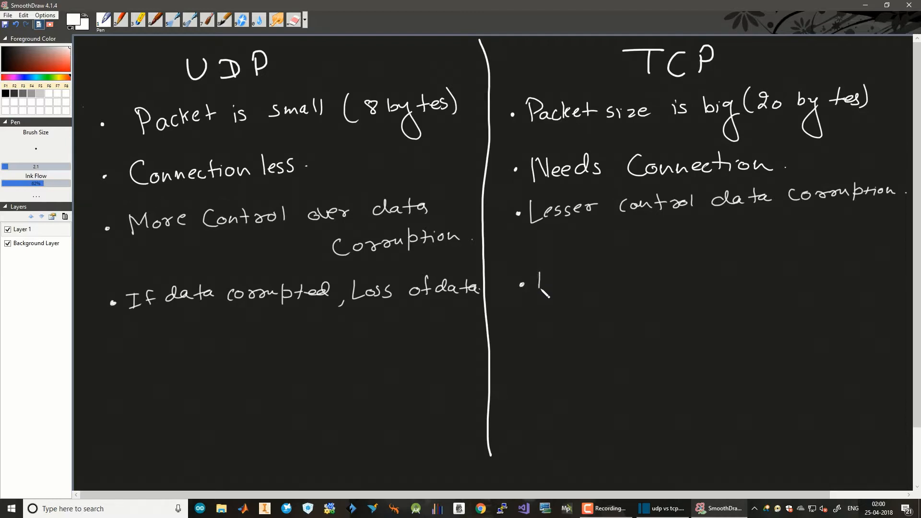
pyautogui.moveTo(534, 288); pyautogui.dragTo(617, 288)
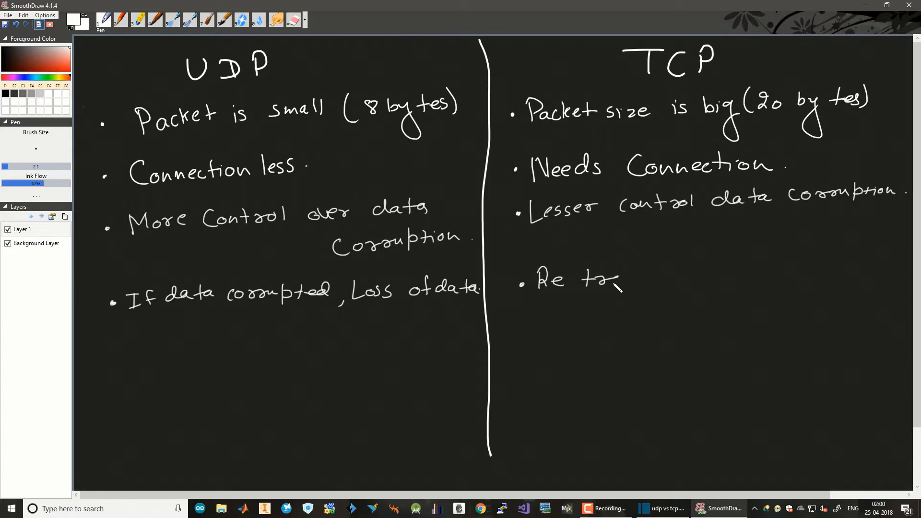
pyautogui.moveTo(616, 282); pyautogui.dragTo(681, 276)
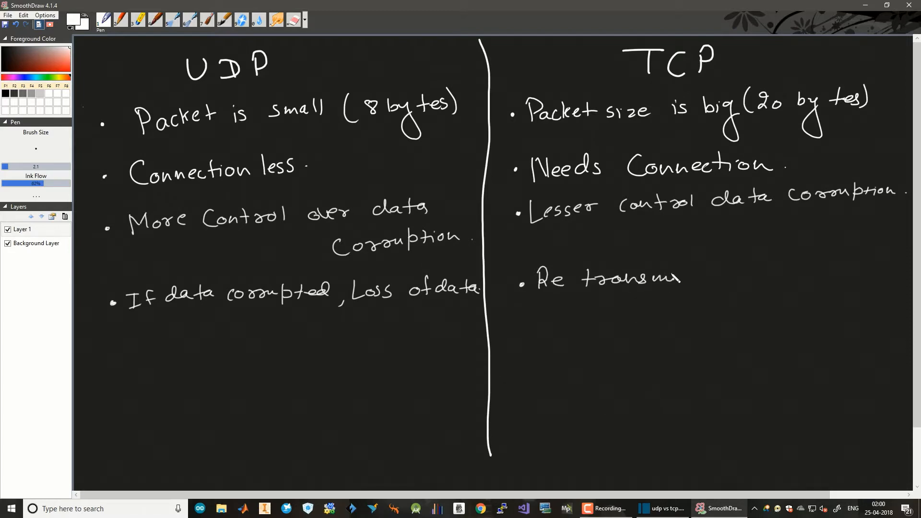
pyautogui.moveTo(681, 279); pyautogui.dragTo(731, 282)
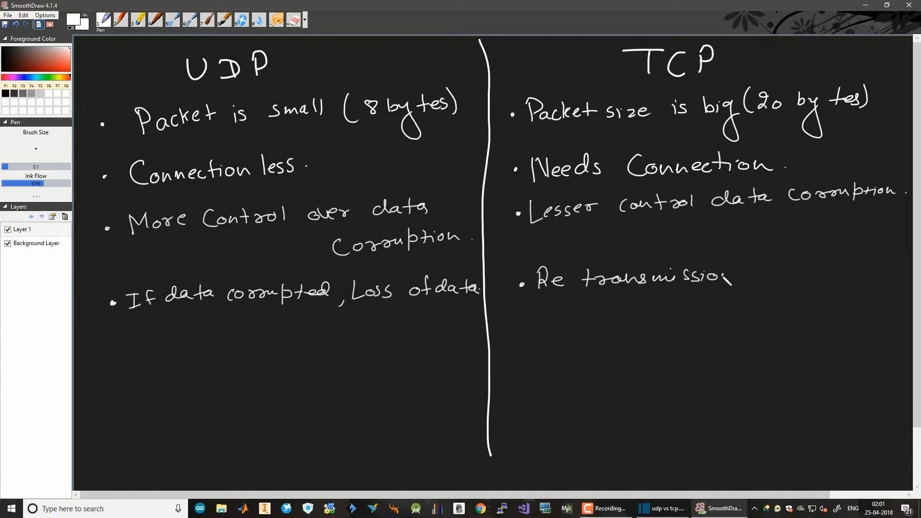
pyautogui.moveTo(725, 276); pyautogui.dragTo(829, 279)
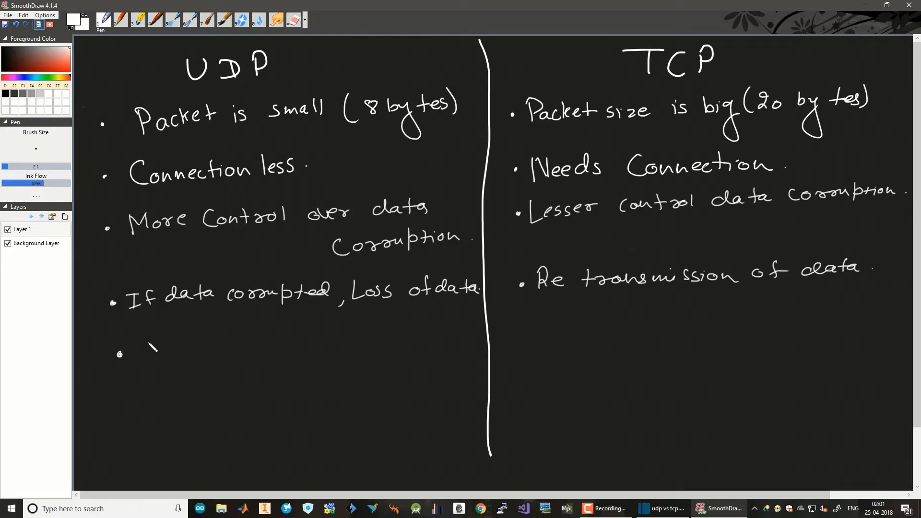
# Draw a UDP bullet and handwrite 'No order of transmission.'.
pyautogui.moveTo(144, 362); pyautogui.dragTo(183, 346)
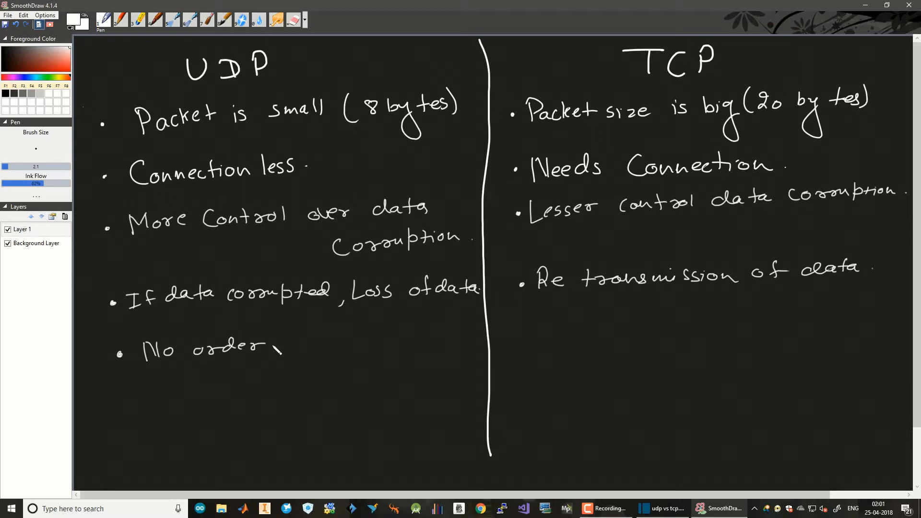
pyautogui.moveTo(276, 346); pyautogui.dragTo(353, 347)
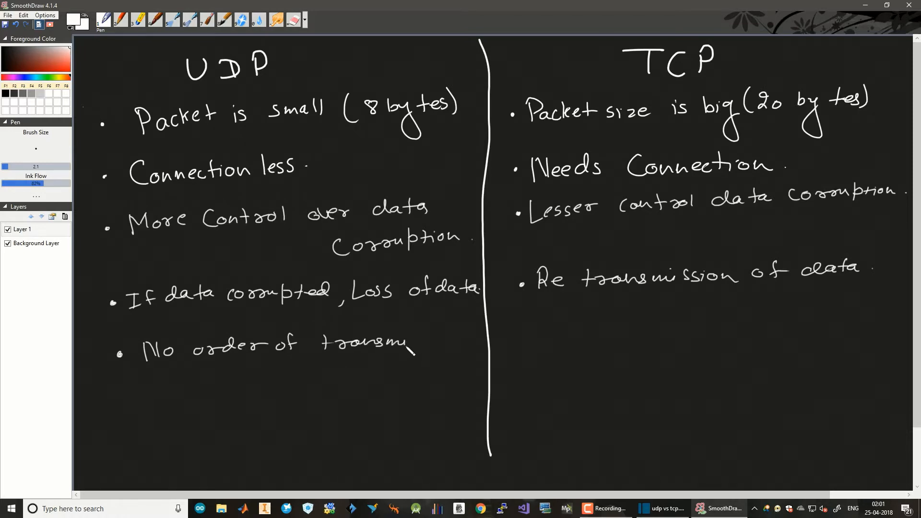
pyautogui.moveTo(411, 353); pyautogui.dragTo(456, 343)
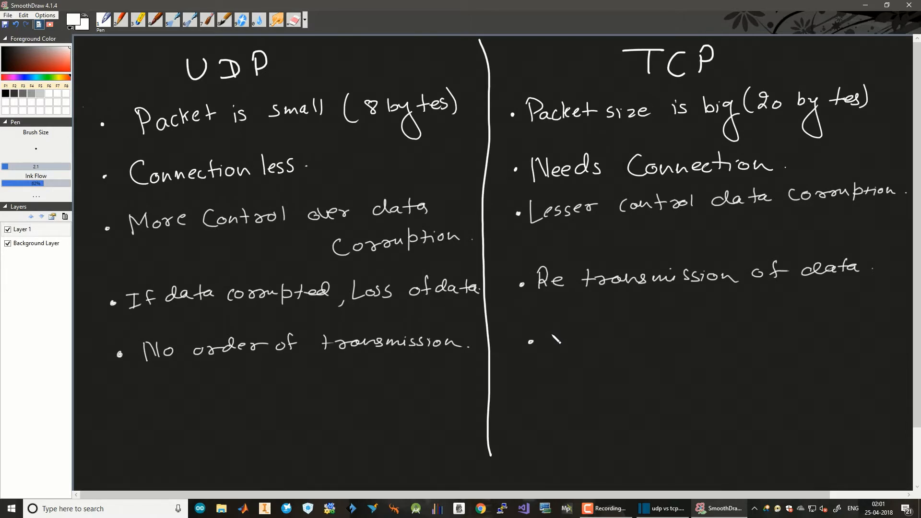
# Draw a TCP bullet and handwrite 'Ordered delivery.'.
pyautogui.moveTo(541, 341); pyautogui.dragTo(593, 343)
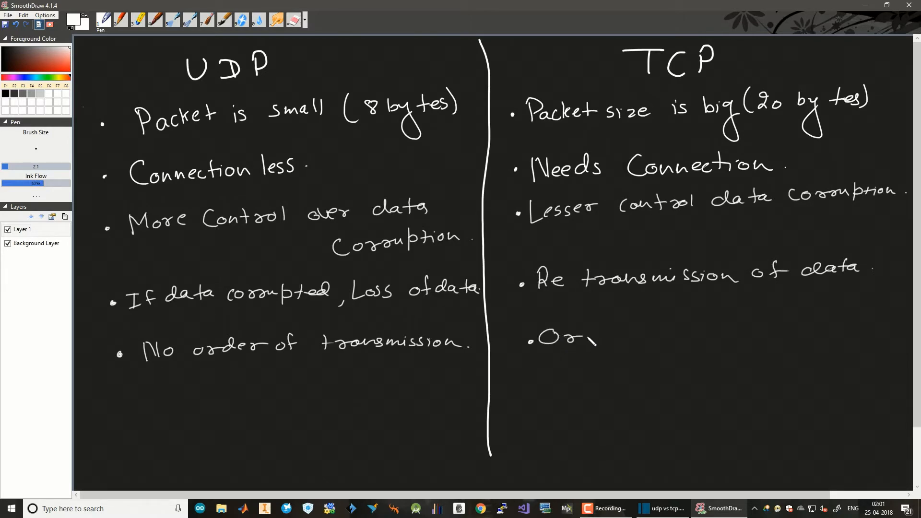
pyautogui.moveTo(567, 338); pyautogui.dragTo(658, 338)
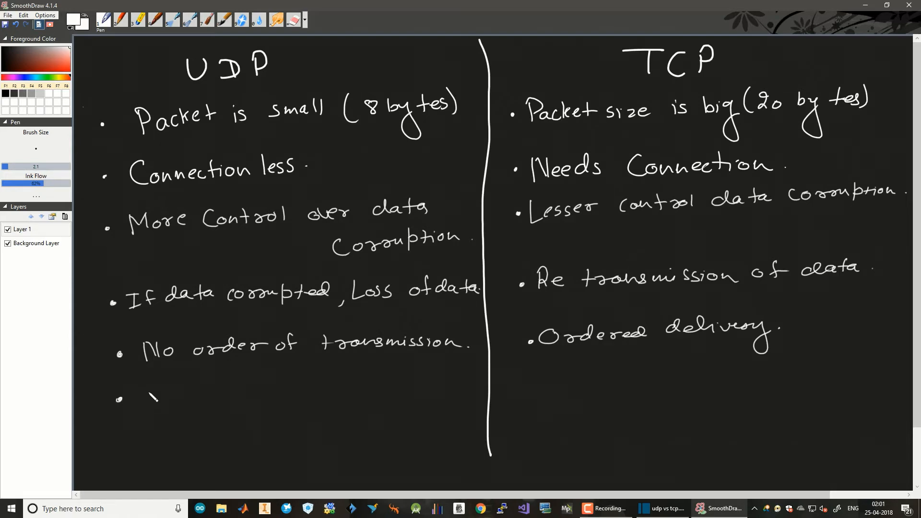
# Draw a UDP bullet and handwrite 'No Conjection Control.'.
pyautogui.moveTo(141, 397); pyautogui.dragTo(241, 405)
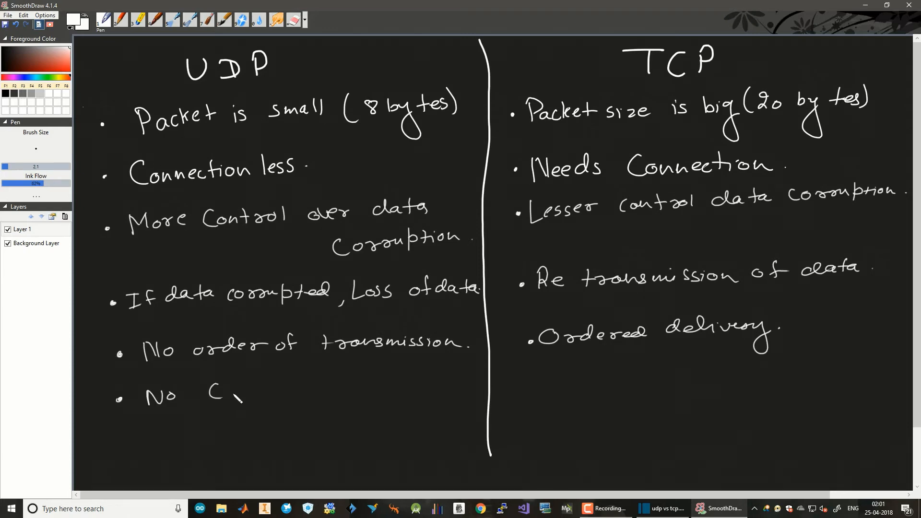
pyautogui.moveTo(212, 396); pyautogui.dragTo(294, 399)
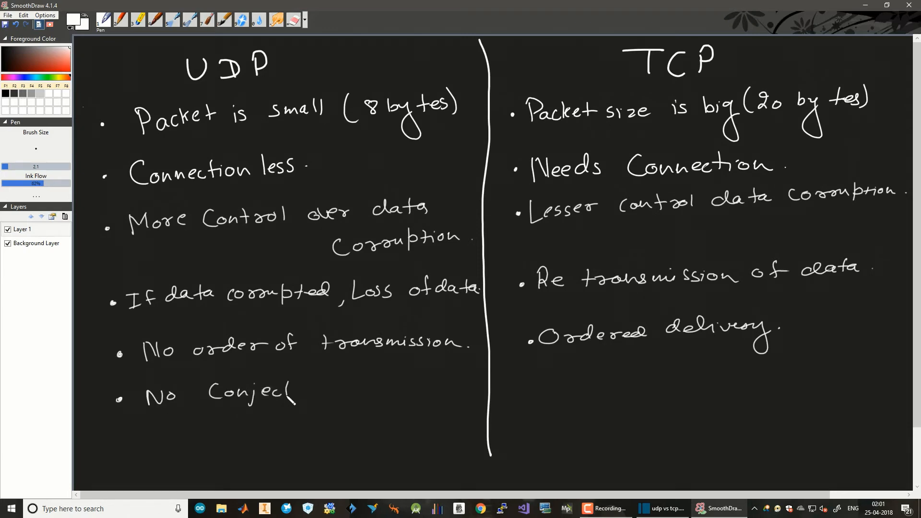
pyautogui.moveTo(294, 393); pyautogui.dragTo(388, 399)
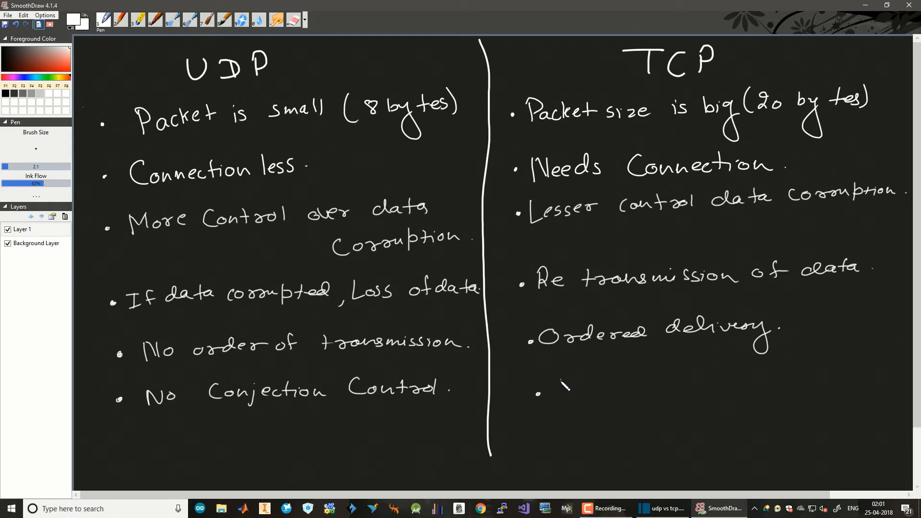
# Write TCP's 'Conjection Control possible.' and draw a smiley face below the divider.
pyautogui.moveTo(546, 400); pyautogui.dragTo(625, 388)
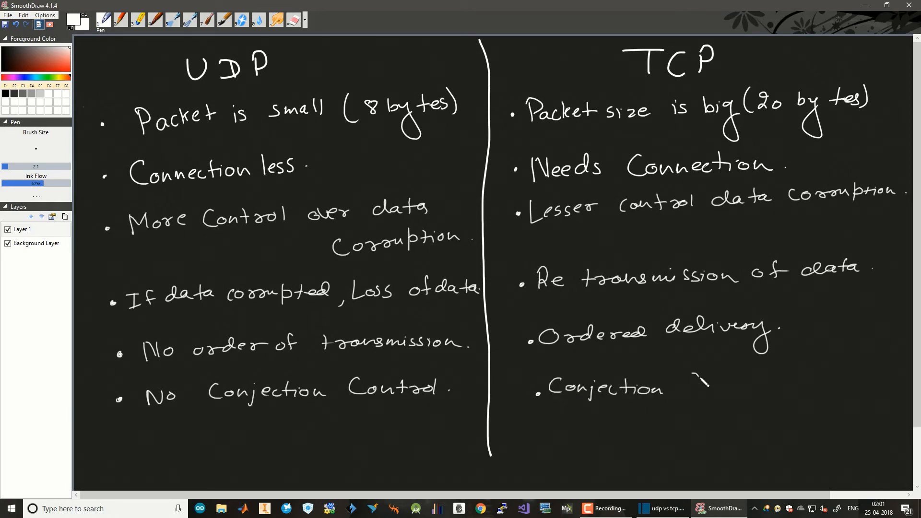
pyautogui.moveTo(688, 382); pyautogui.dragTo(769, 387)
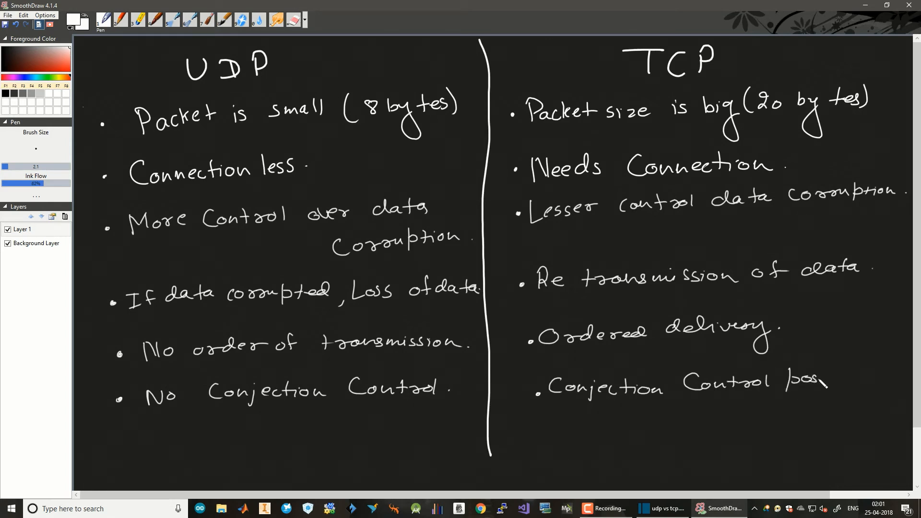
pyautogui.moveTo(817, 388); pyautogui.dragTo(875, 382)
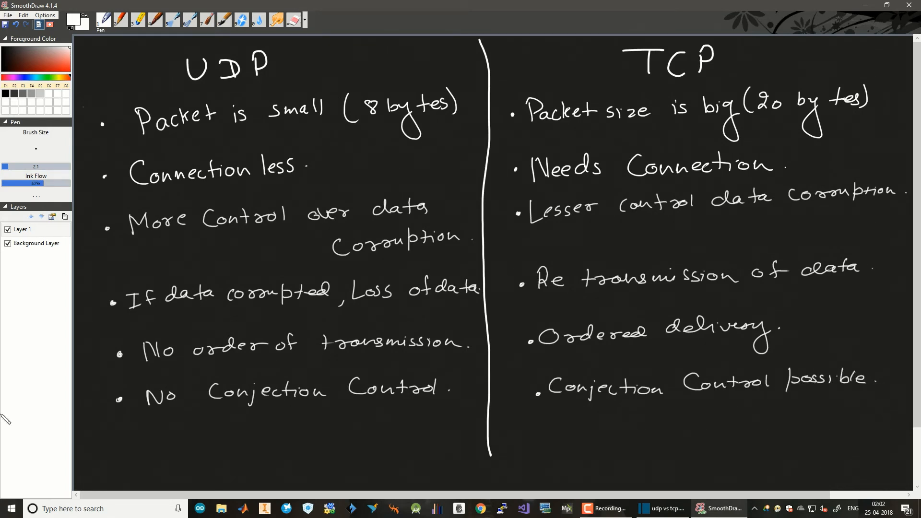
pyautogui.moveTo(434, 365)
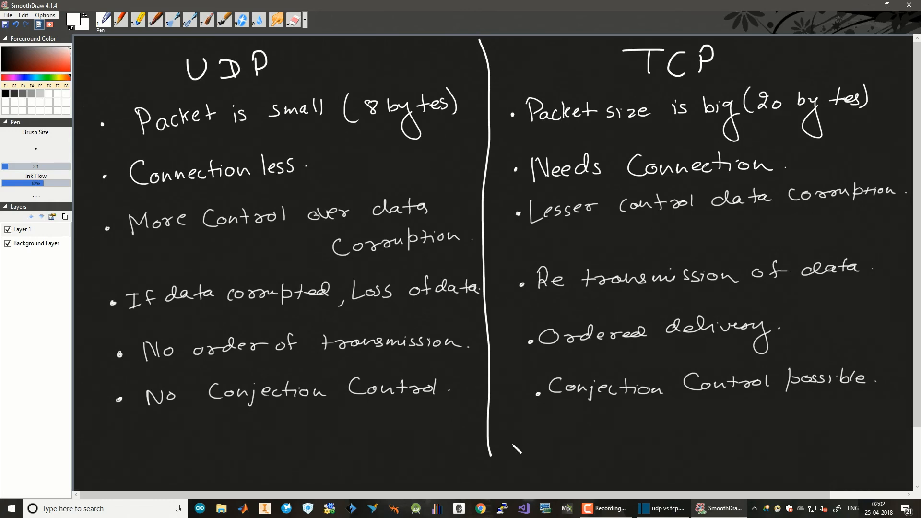
pyautogui.moveTo(511, 446); pyautogui.dragTo(540, 458)
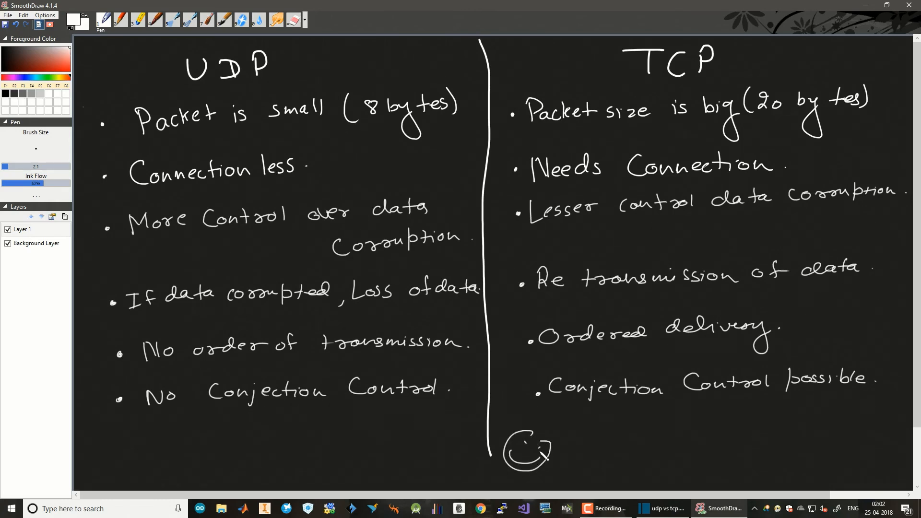